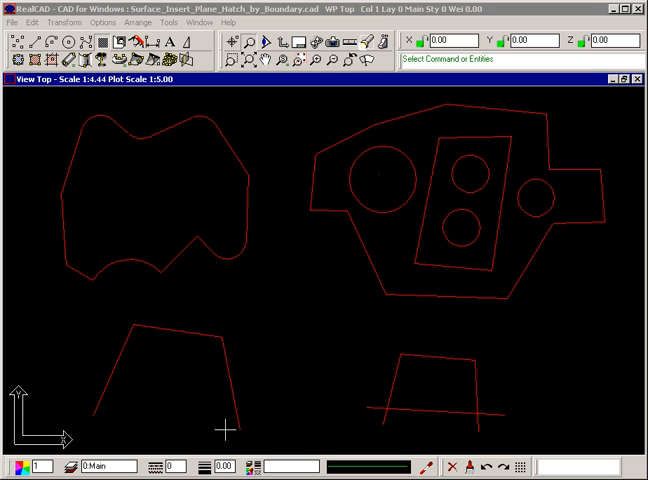
pyautogui.moveTo(188, 416)
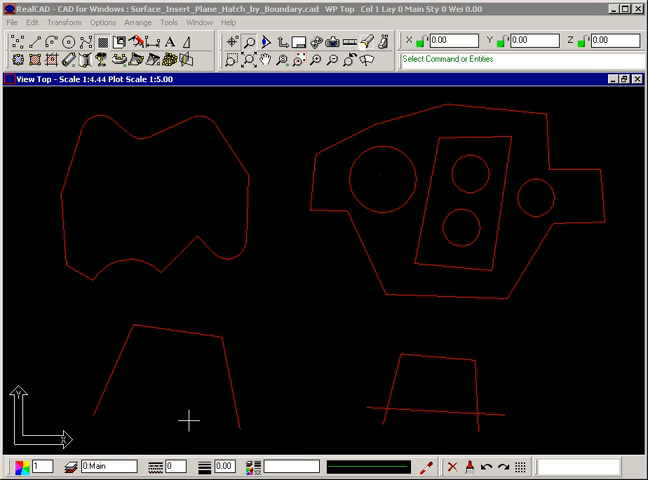
pyautogui.moveTo(168, 278)
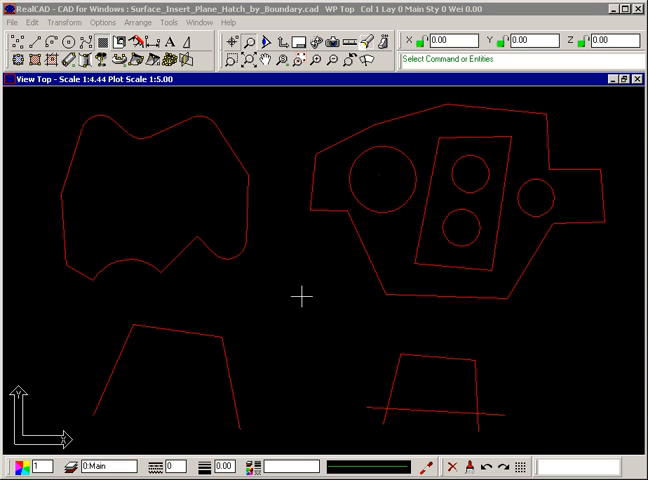
pyautogui.moveTo(440, 428)
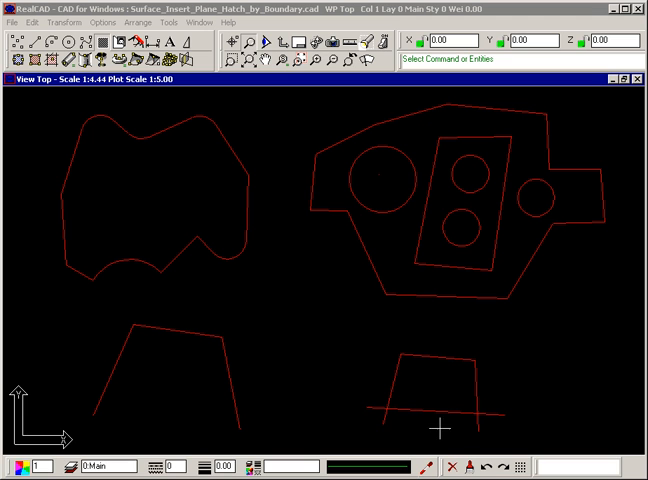
pyautogui.moveTo(420, 376)
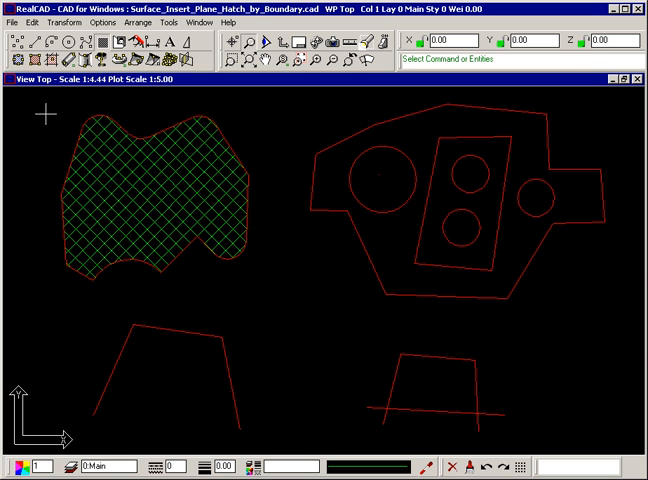
# - Browse the program option categories before hatching the wavy boundary
pyautogui.click(102, 22)
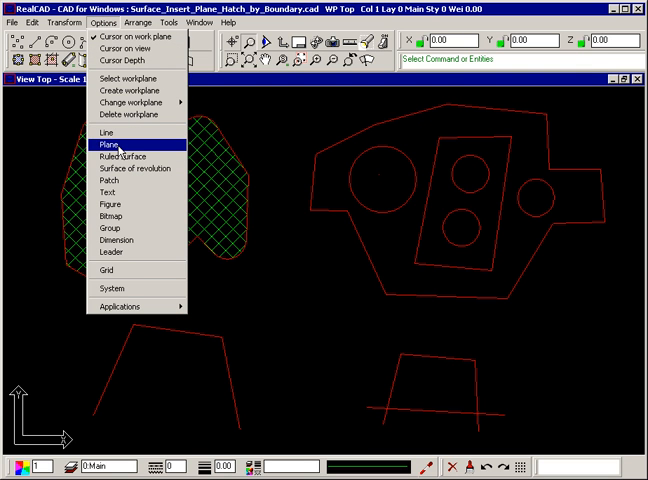
pyautogui.click(108, 148)
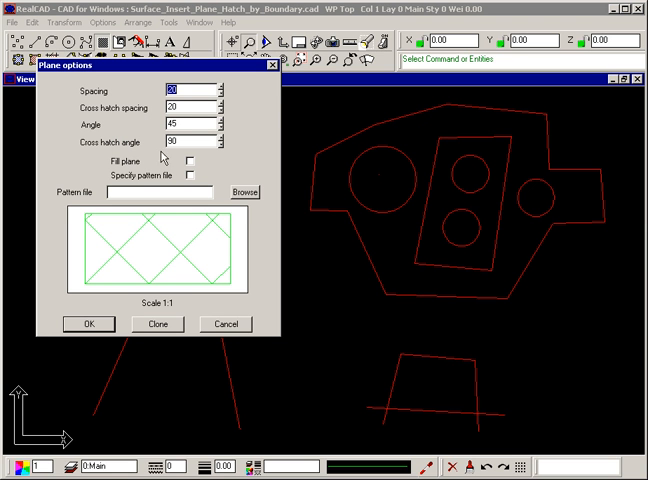
pyautogui.moveTo(204, 162)
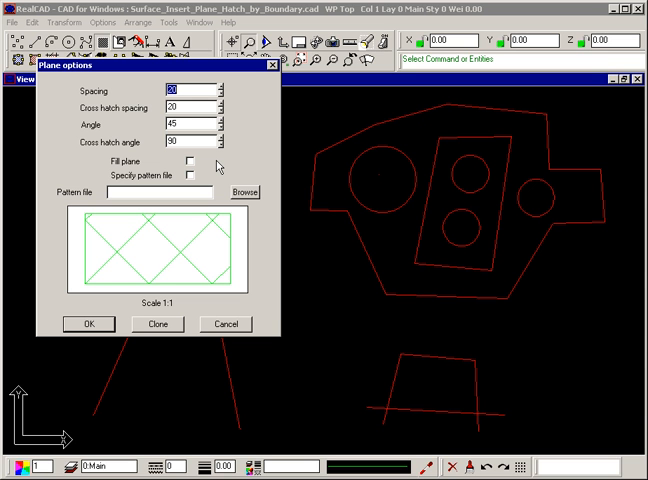
pyautogui.moveTo(88, 326)
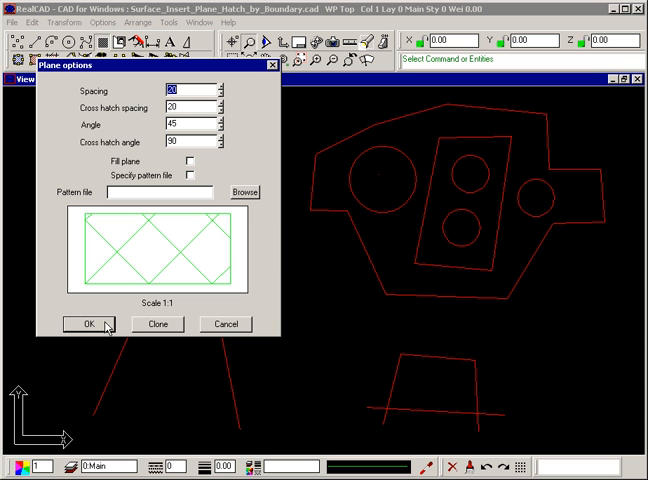
pyautogui.click(80, 324)
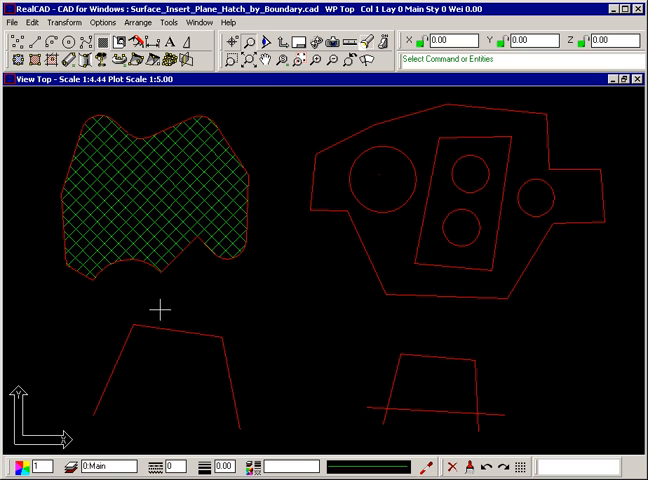
pyautogui.moveTo(284, 96)
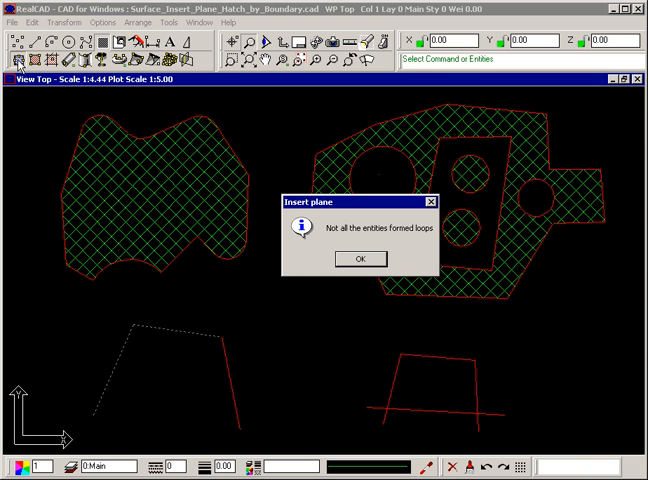
pyautogui.moveTo(360, 264)
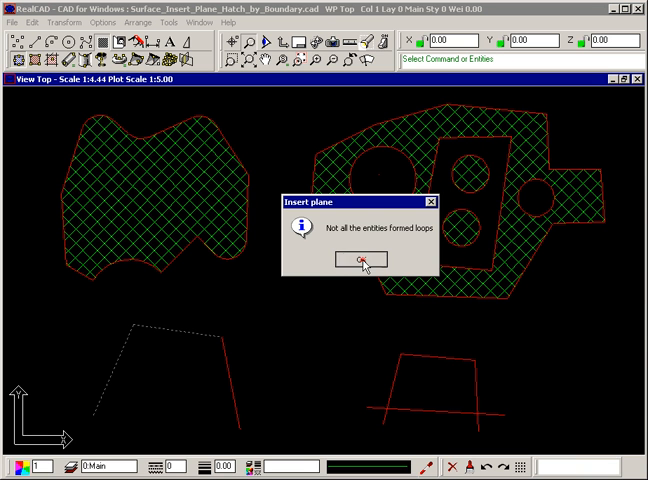
# - Dismiss both 'Not all the entities formed loops' warnings for the open bottom shapes
pyautogui.click(360, 260)
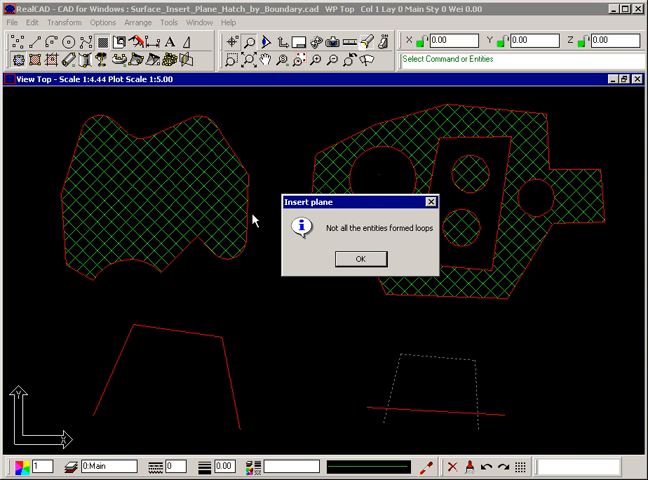
pyautogui.click(360, 260)
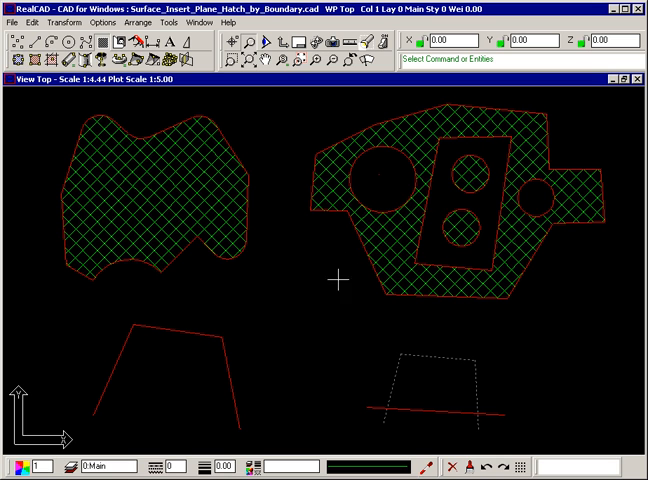